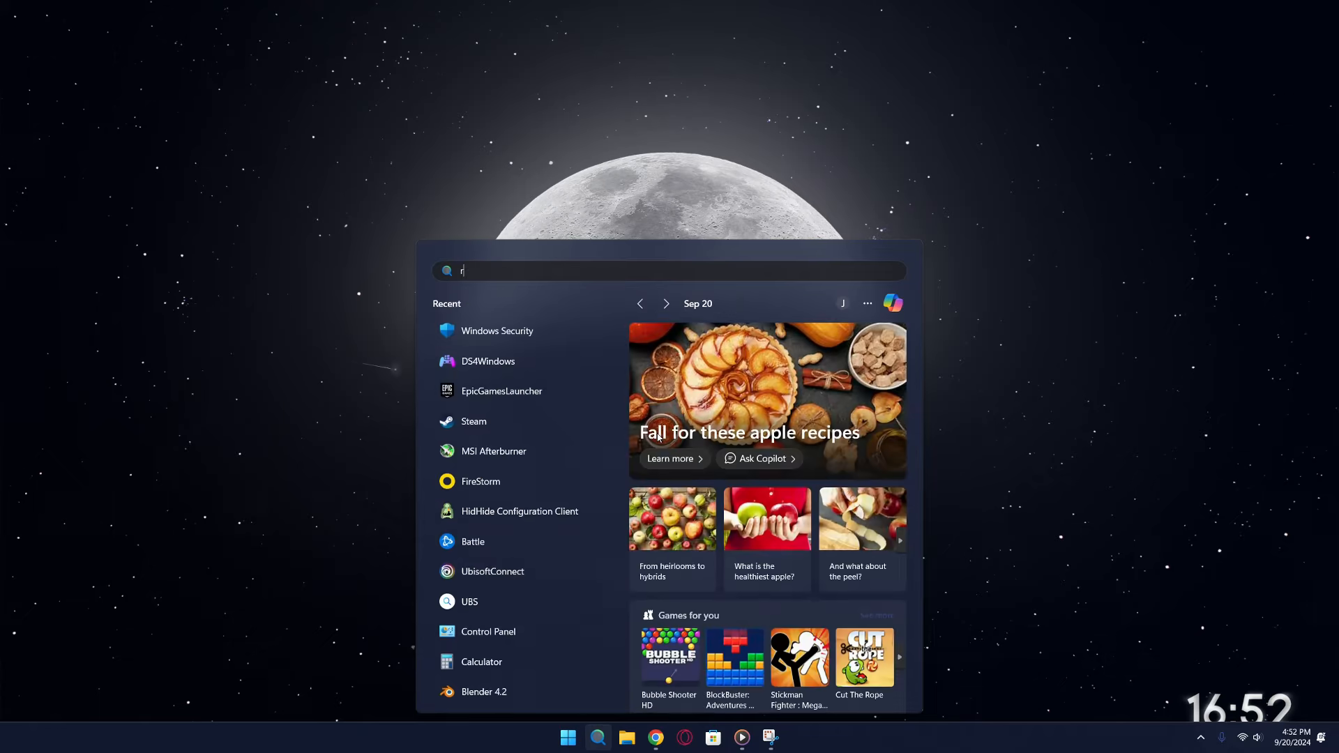
- Leave the Start menu search and launch Microsoft Store from the taskbar
{"action": "type", "text": "ecycle Bin"}
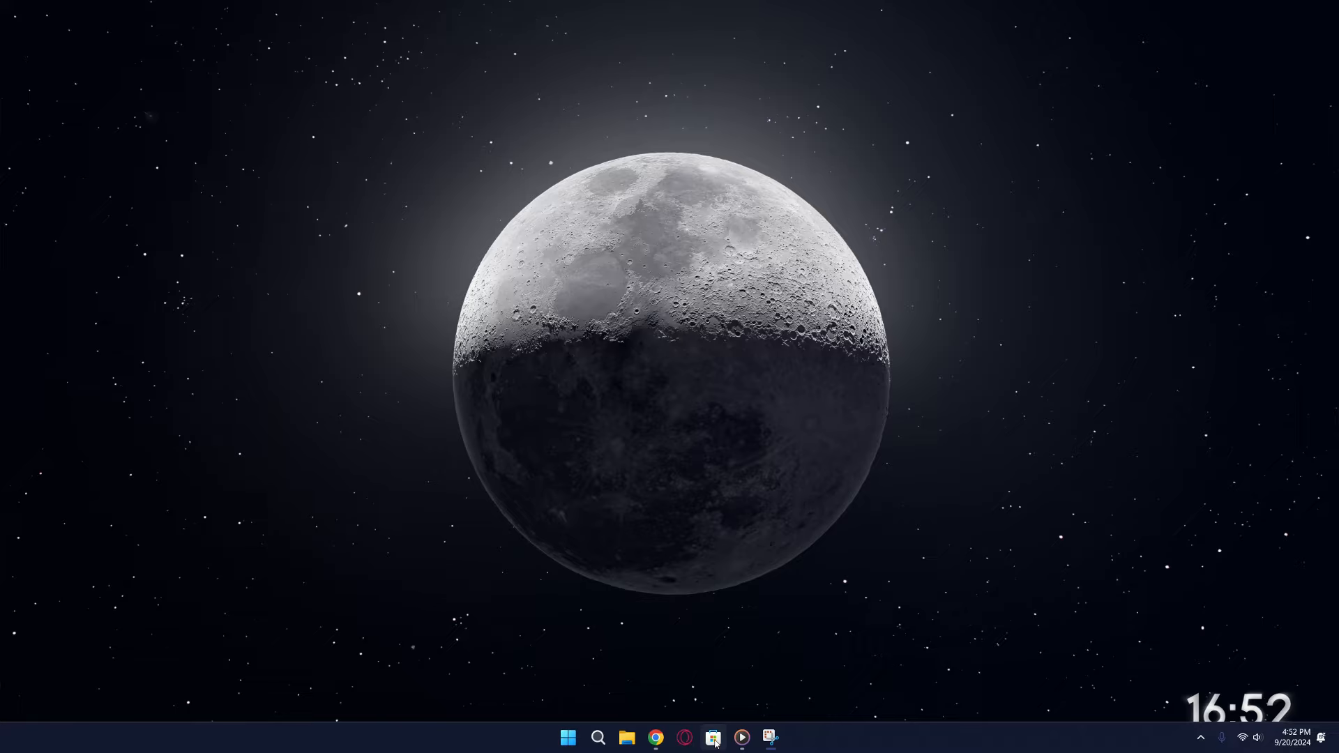
{"action": "left_click", "coordinate": [712, 737]}
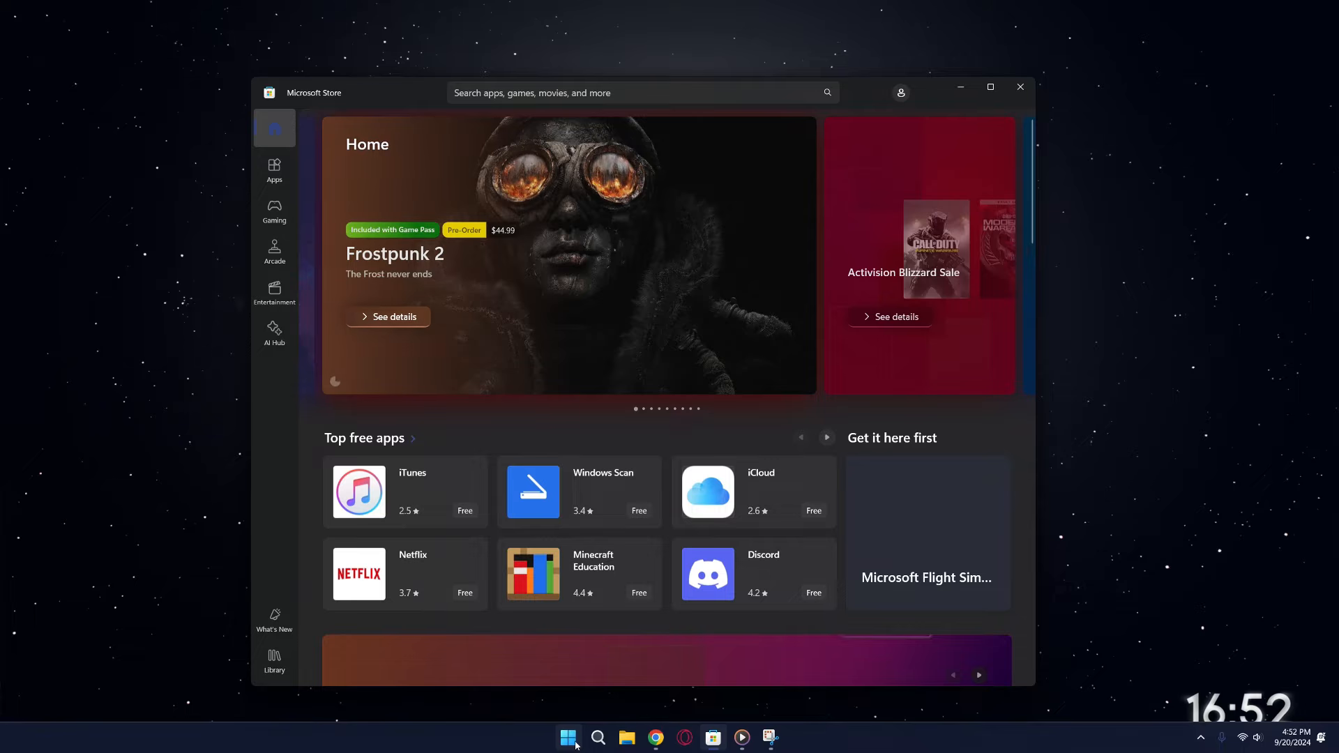
{"action": "mouse_move", "coordinate": [569, 736]}
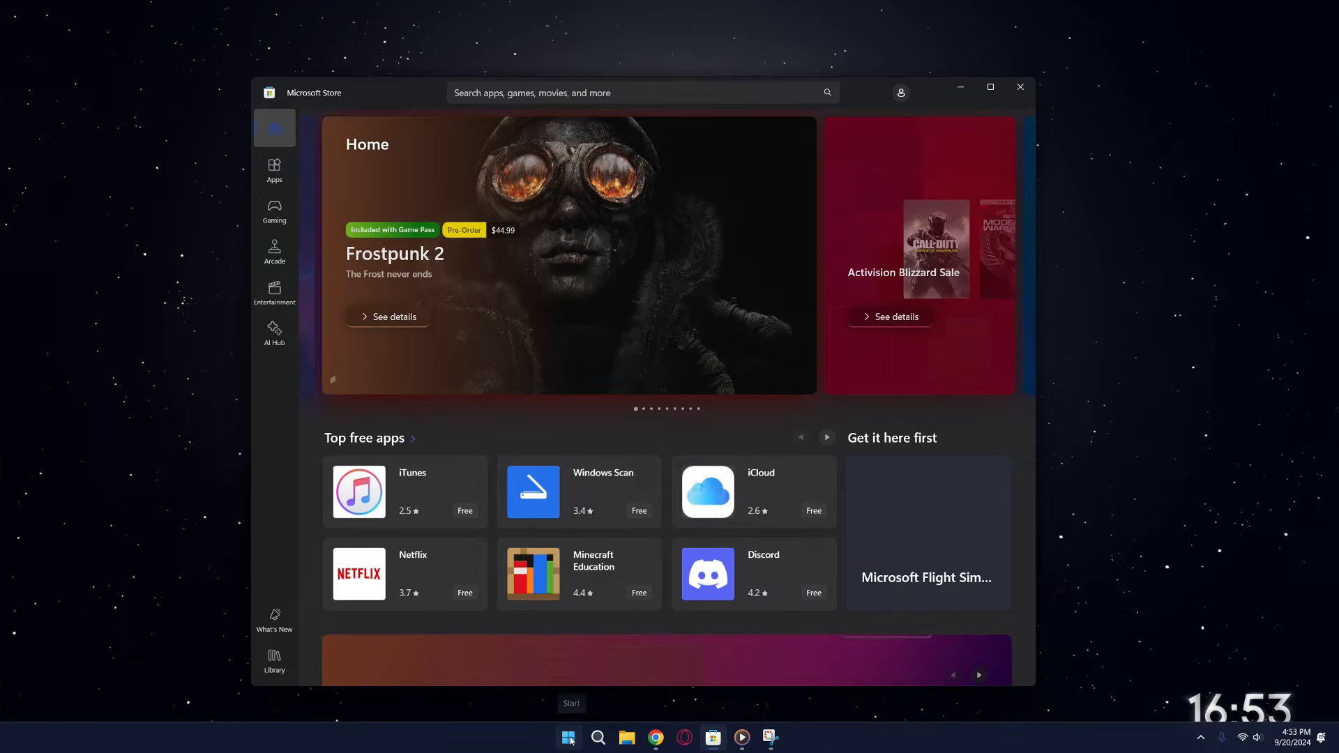
- Search Microsoft Store for 'Windows File Recovery' and bring up its product page, showing it installed
{"action": "left_click", "coordinate": [569, 736]}
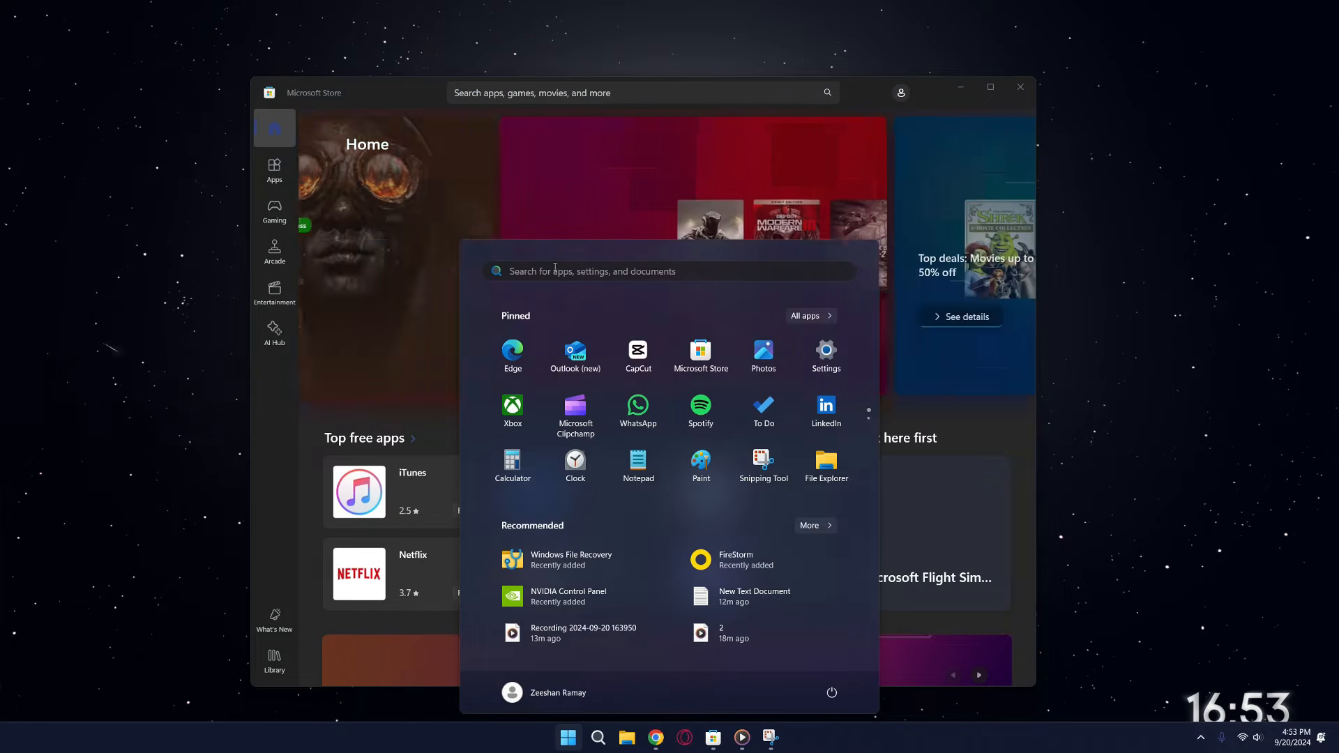
{"action": "type", "text": "microsoft Store"}
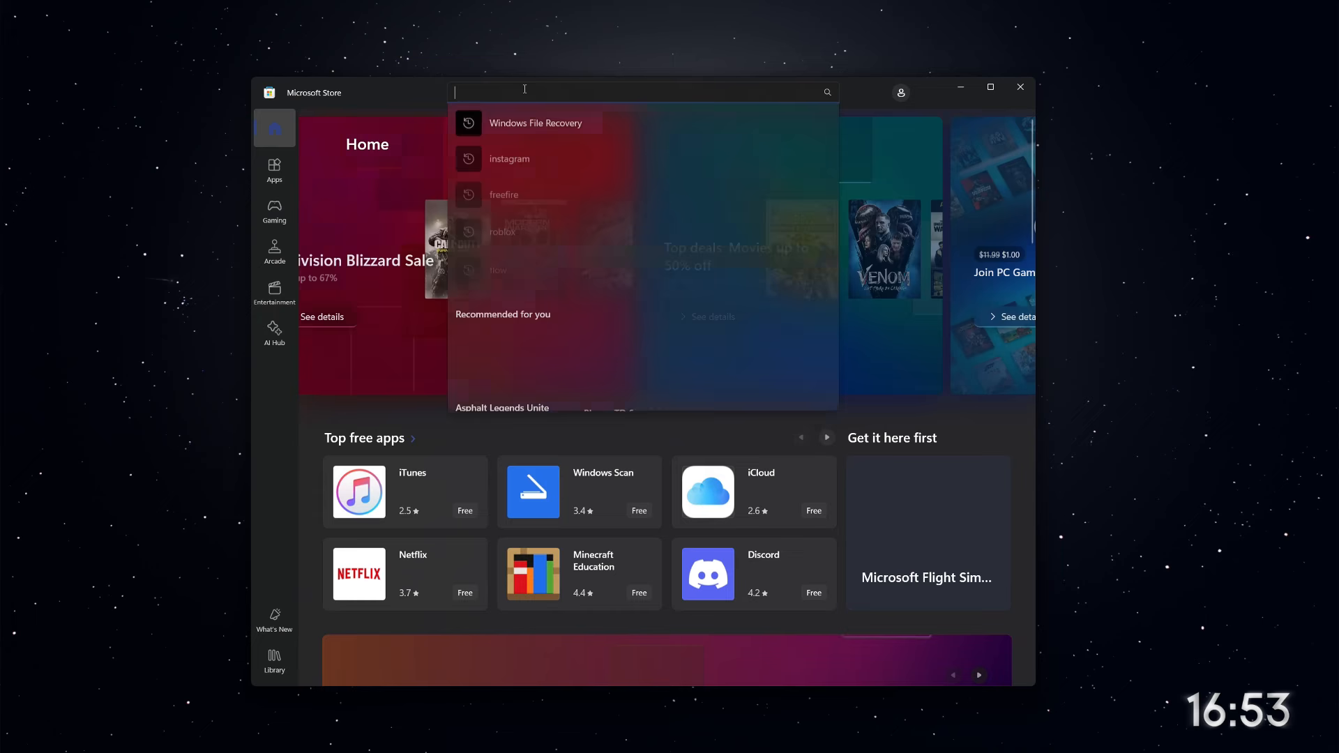
{"action": "left_click", "coordinate": [535, 123]}
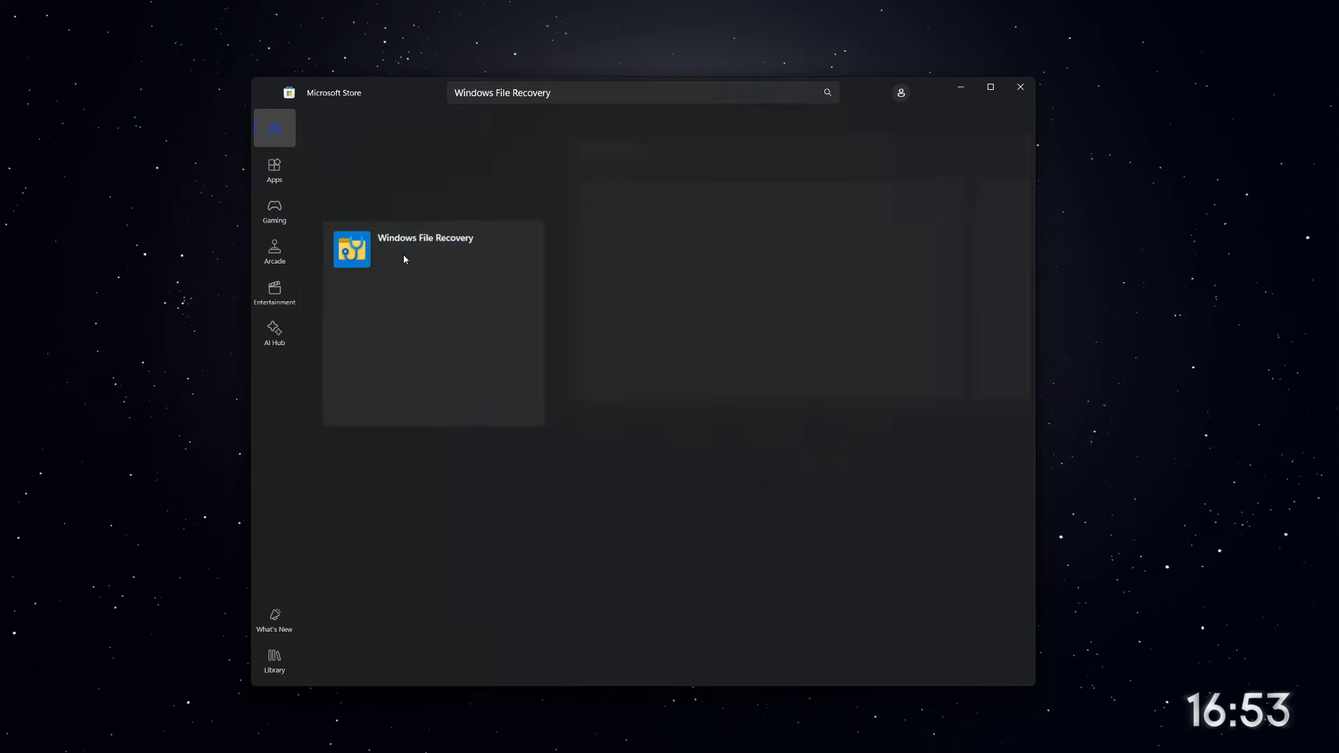
{"action": "left_click", "coordinate": [404, 248]}
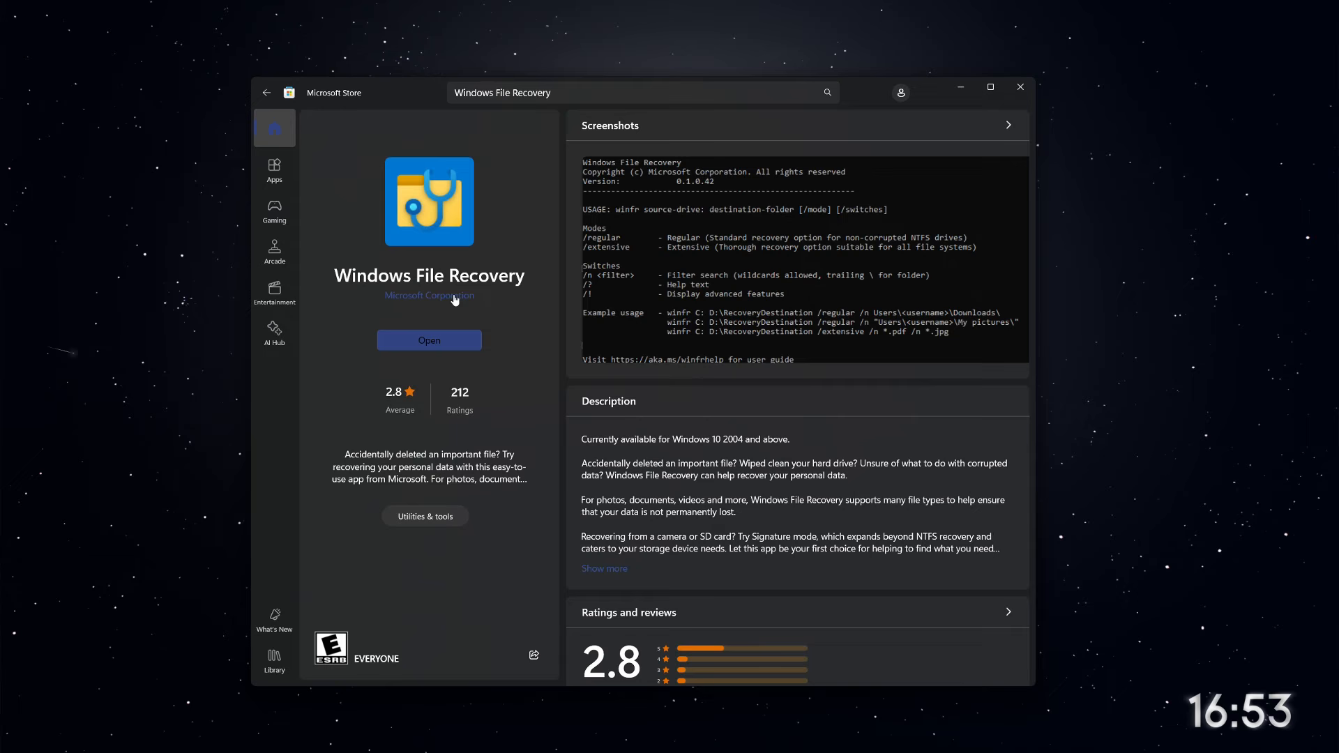
{"action": "mouse_move", "coordinate": [447, 296]}
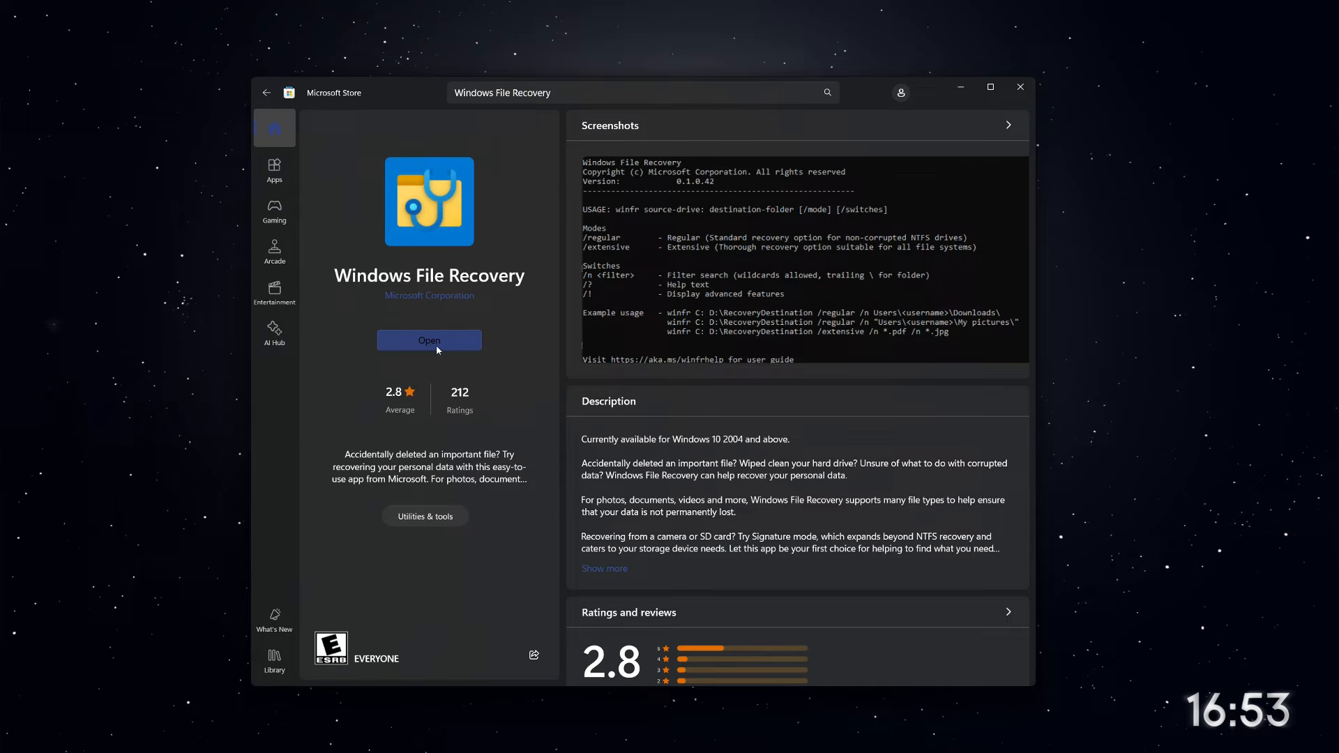
{"action": "mouse_move", "coordinate": [436, 330]}
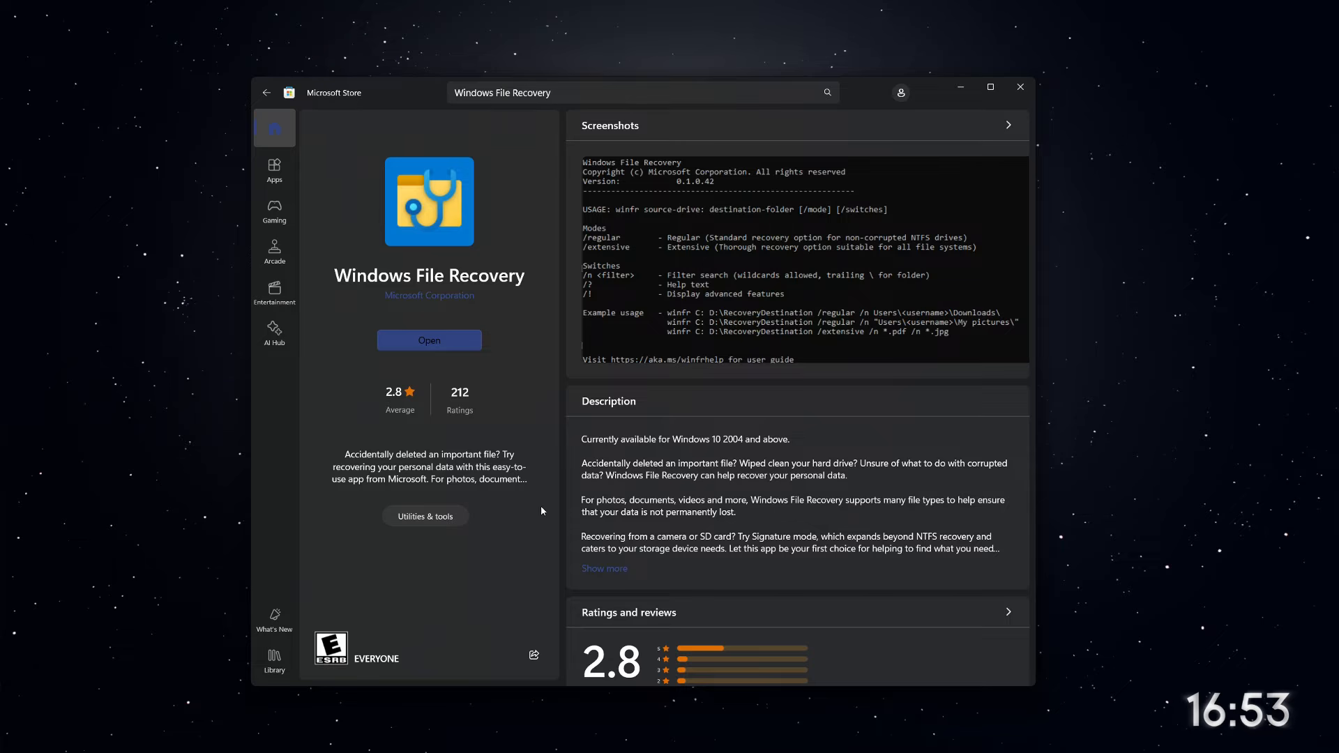
- Launch 'Windows File Recovery' from Start search and approve the administrator prompt
{"action": "left_click", "coordinate": [566, 736]}
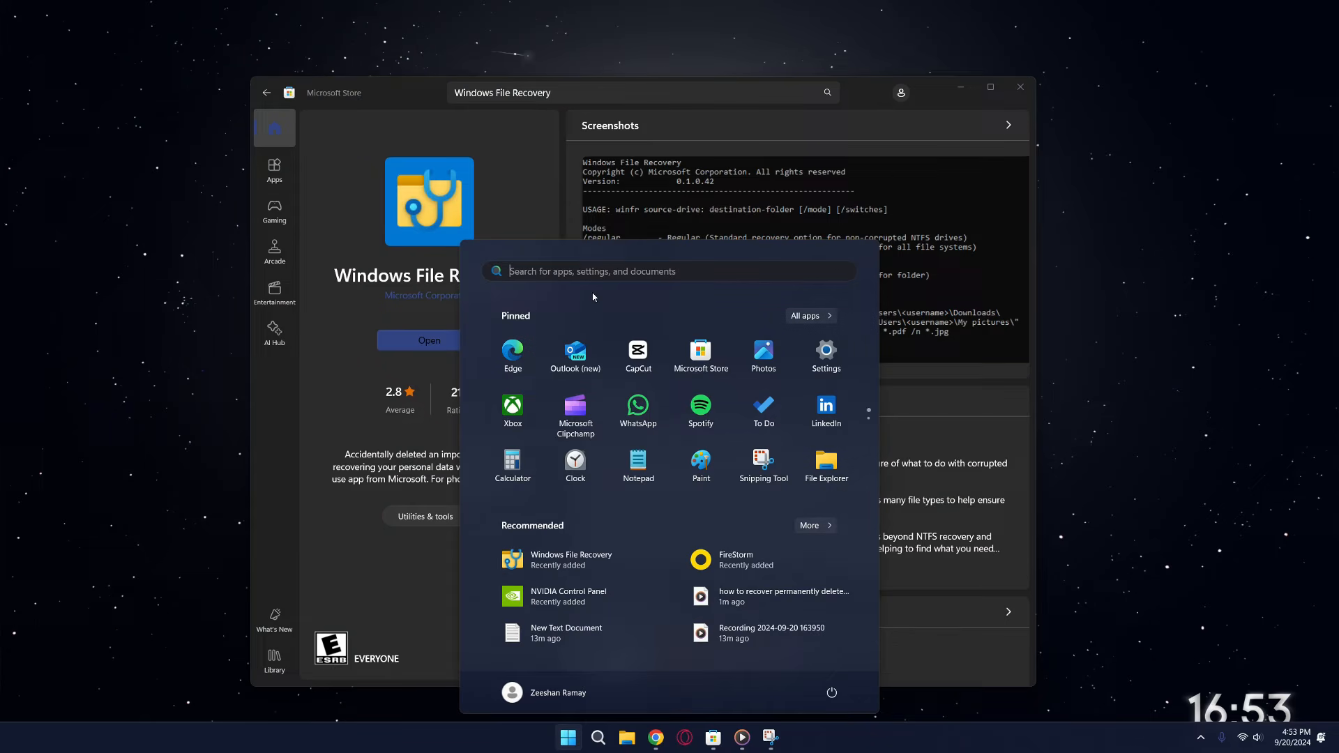
{"action": "type", "text": "Windows File Recovery"}
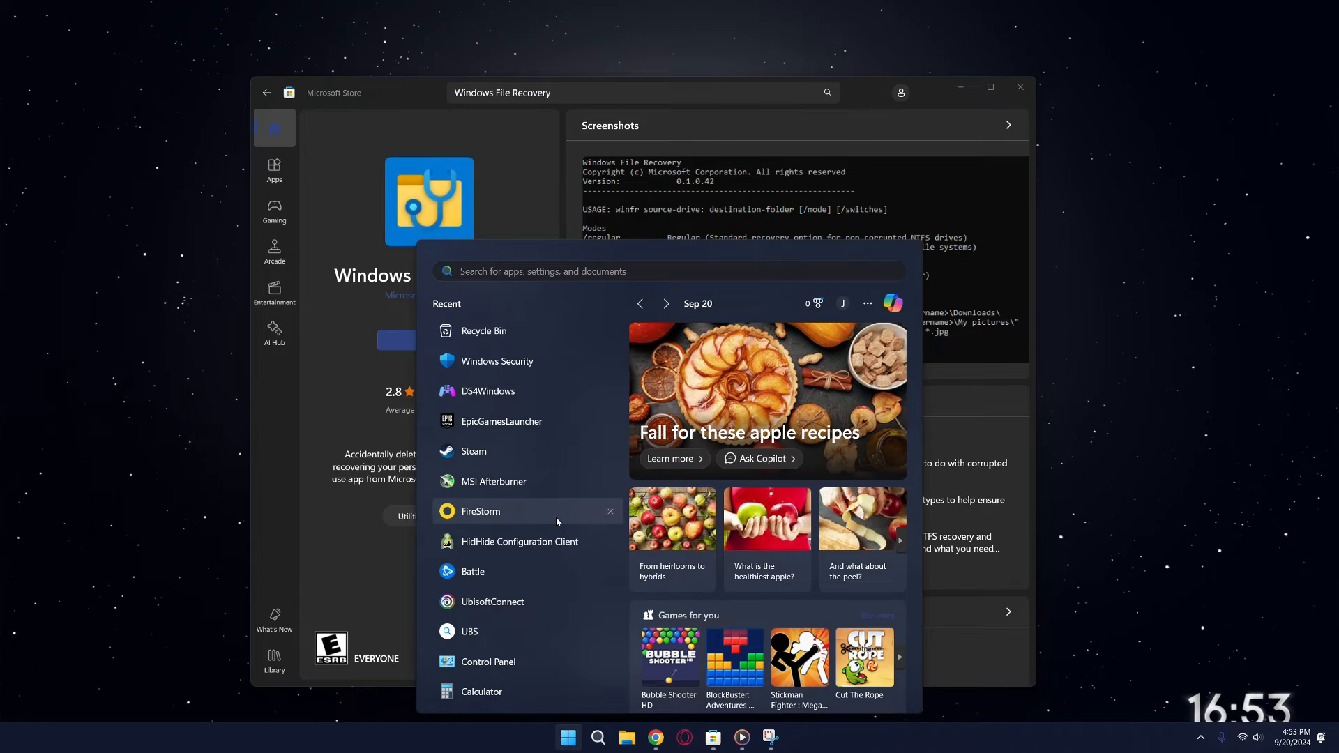
{"action": "mouse_move", "coordinate": [468, 355]}
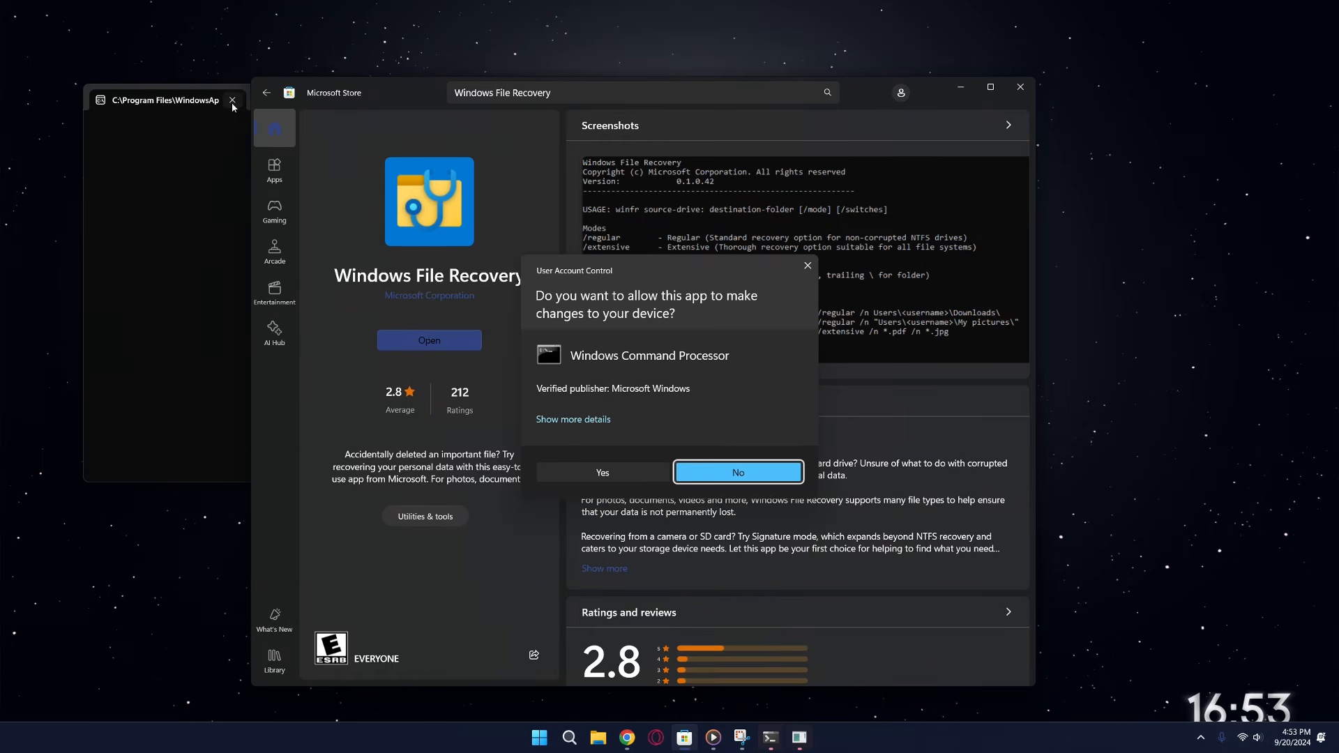
{"action": "left_click", "coordinate": [603, 472]}
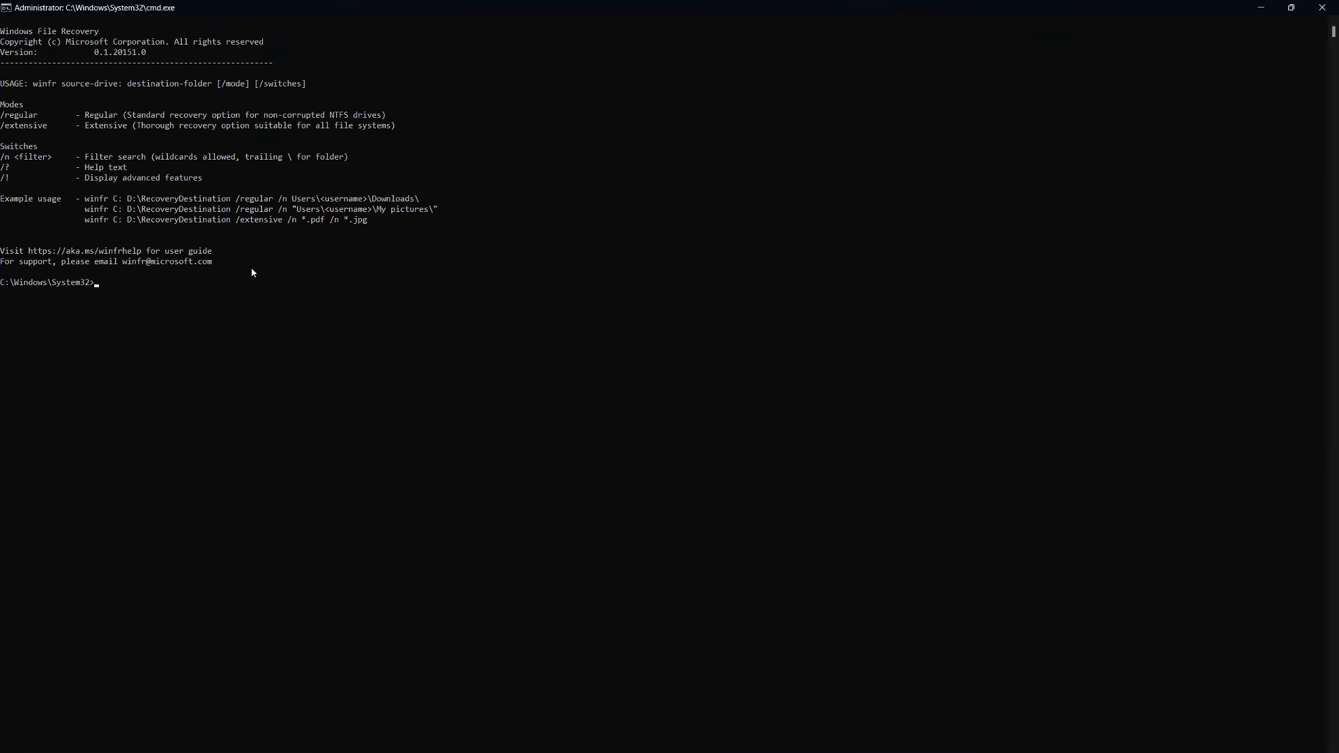
{"action": "mouse_move", "coordinate": [237, 212]}
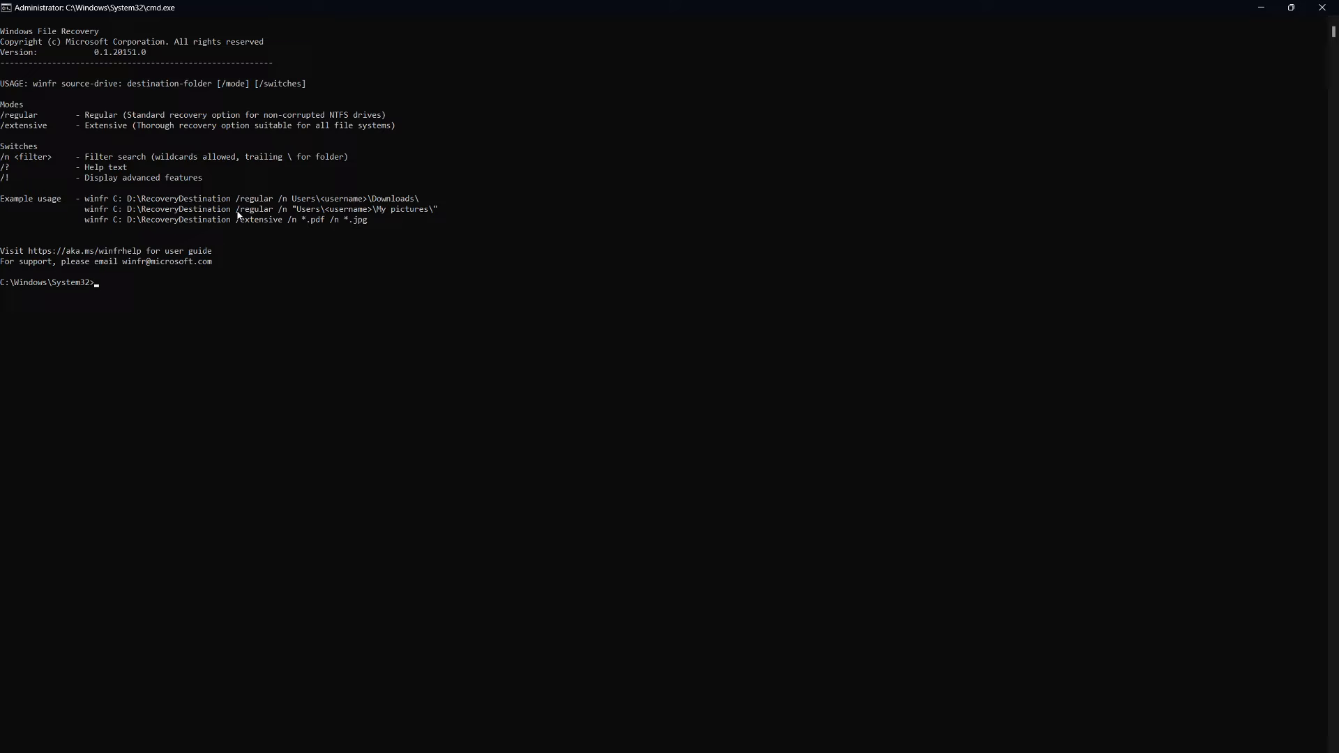
- Begin the recovery command 'winfr C:' with C: as source, removing a stray drive letter
{"action": "type", "text": "winfr"}
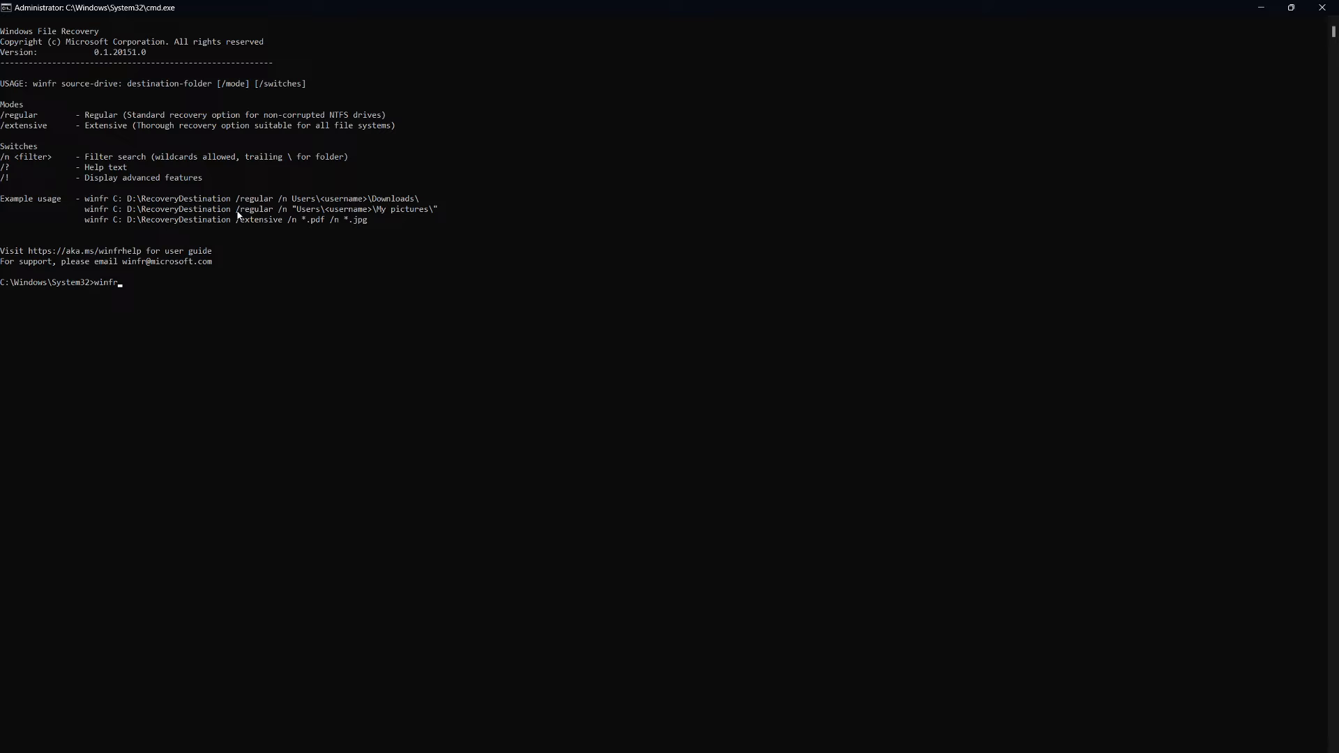
{"action": "mouse_move", "coordinate": [122, 282]}
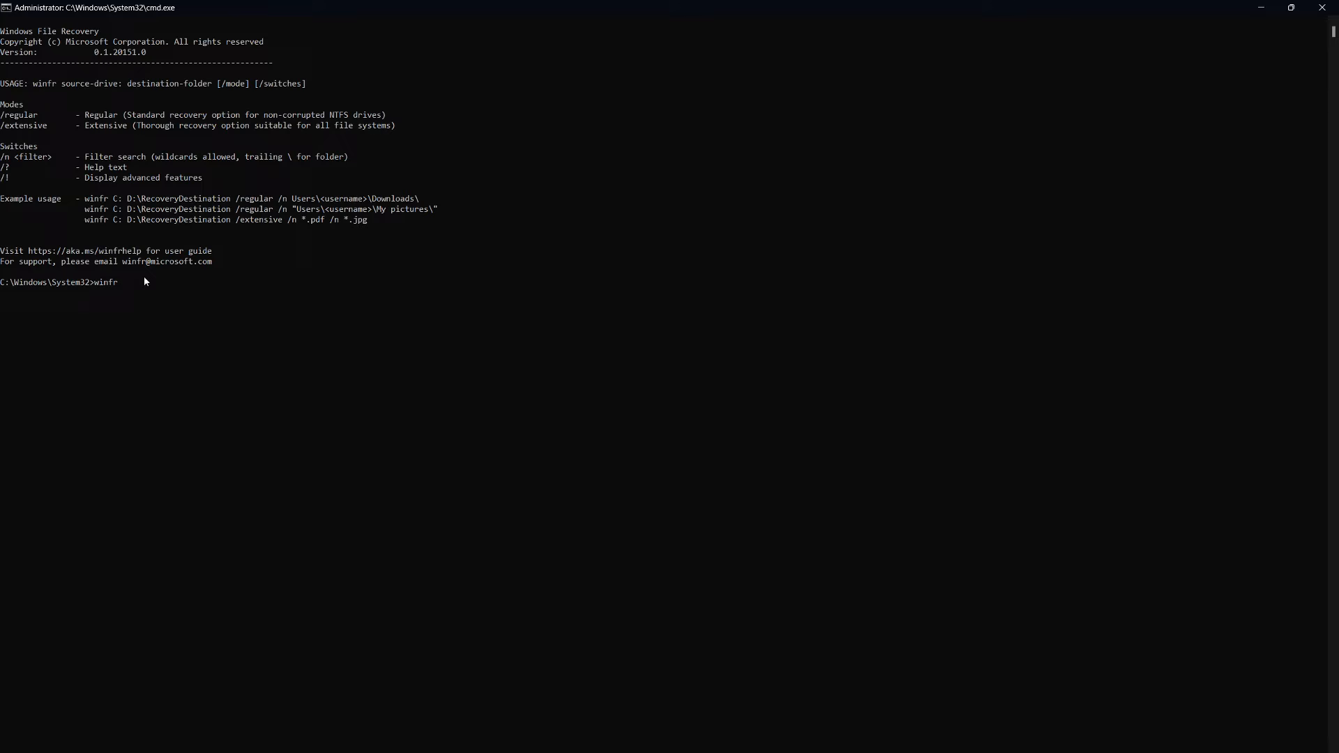
{"action": "type", "text": "C"}
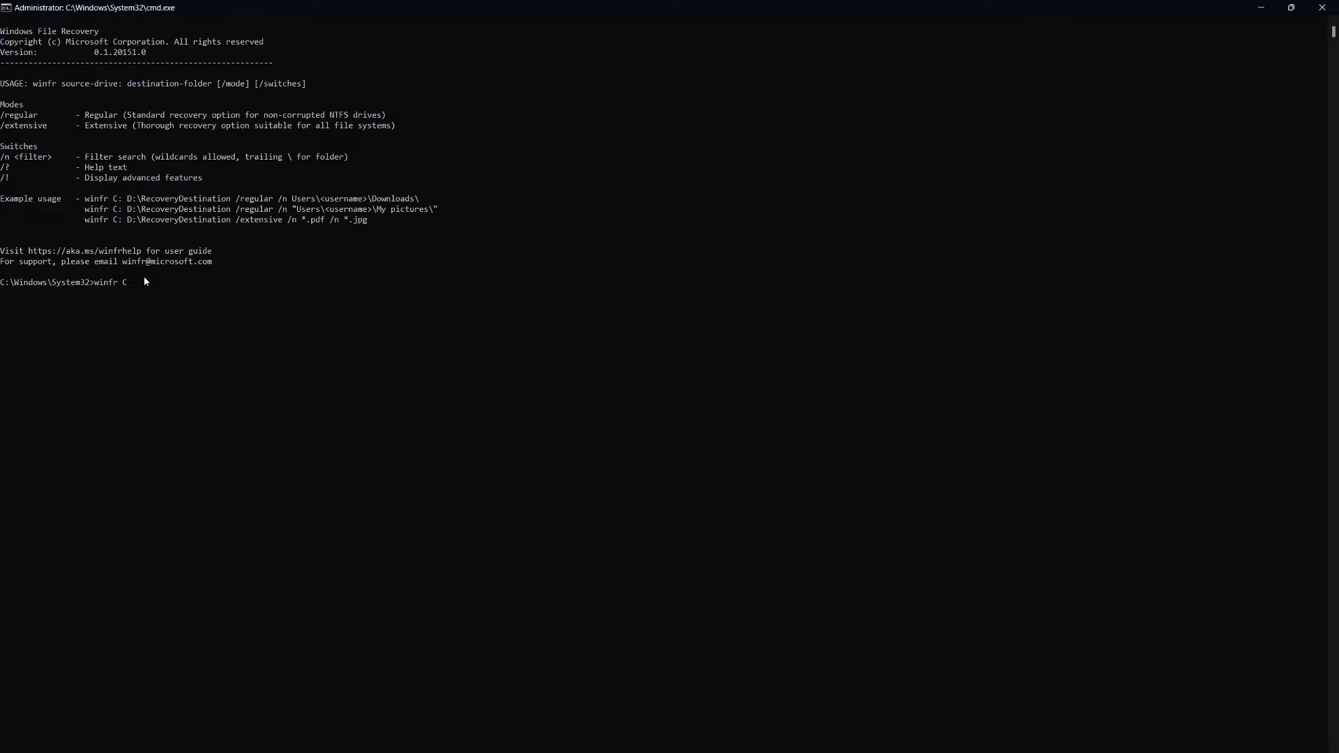
{"action": "type", "text": ":"}
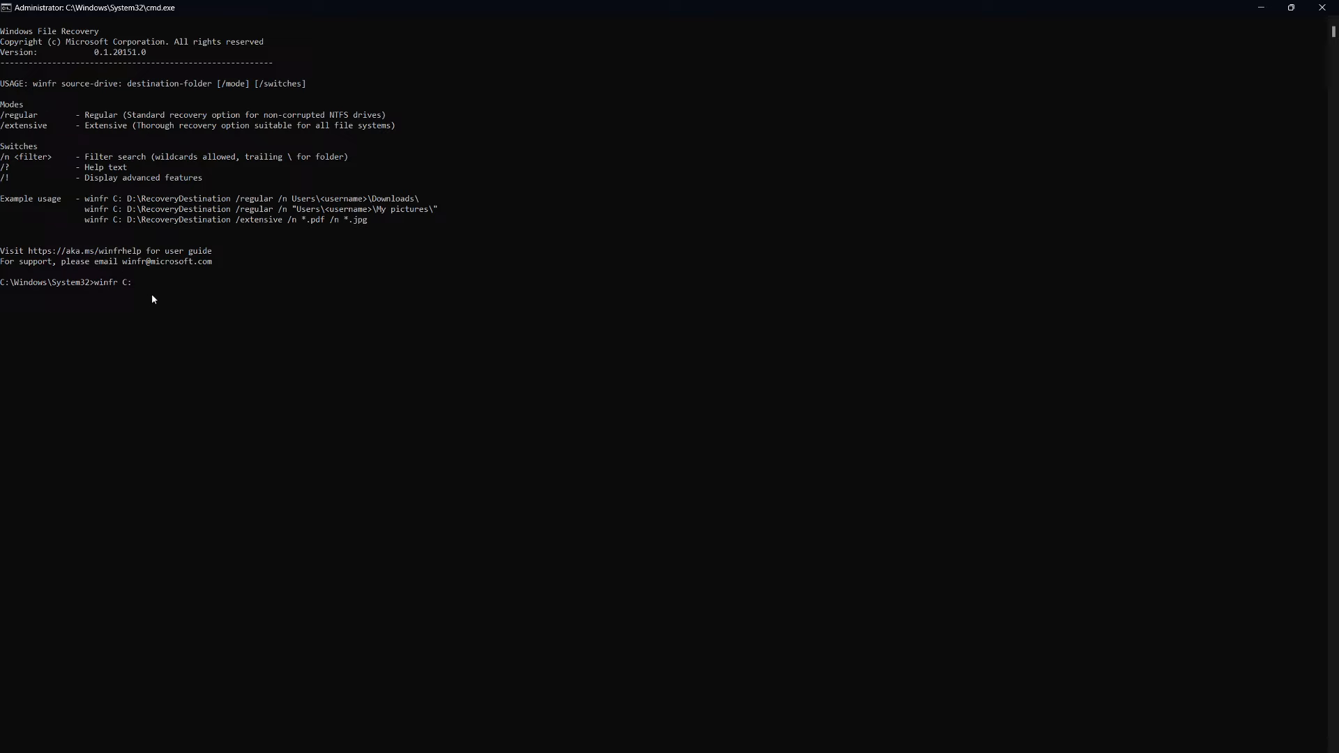
{"action": "mouse_move", "coordinate": [132, 275]}
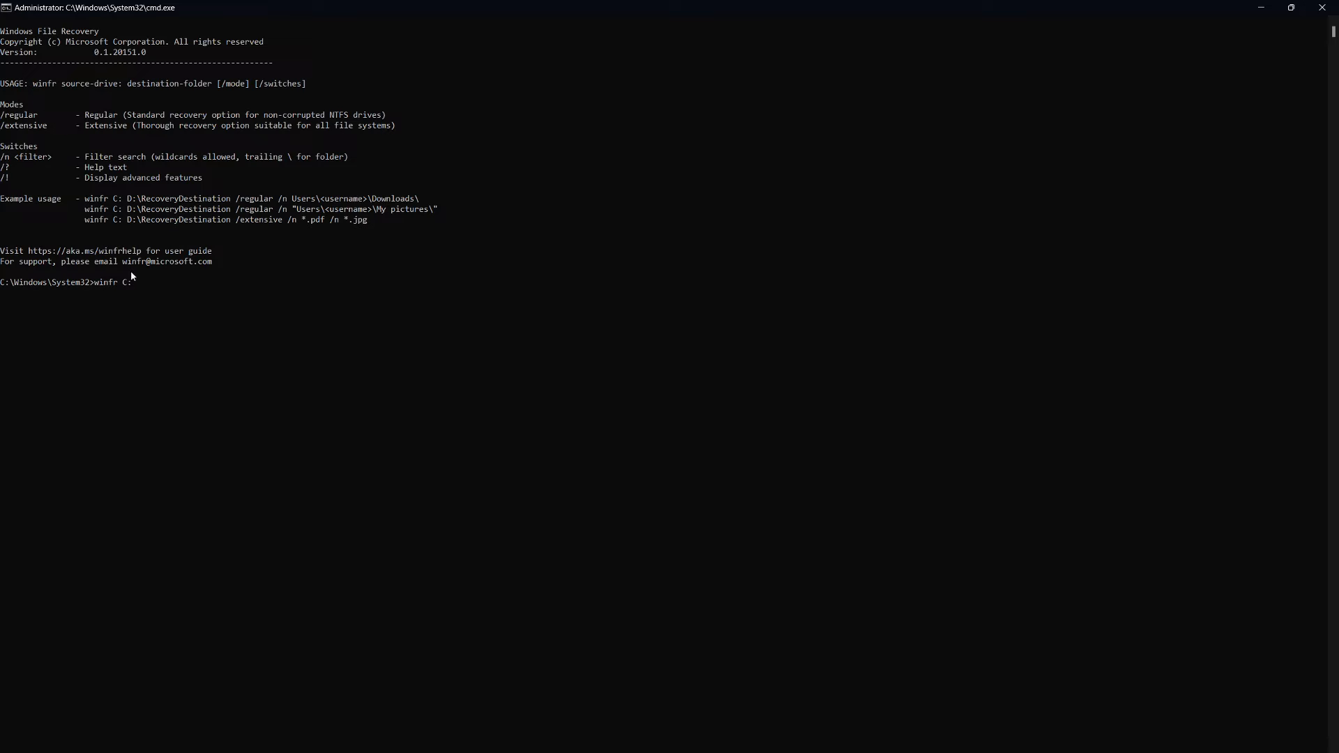
{"action": "type", "text": "D"}
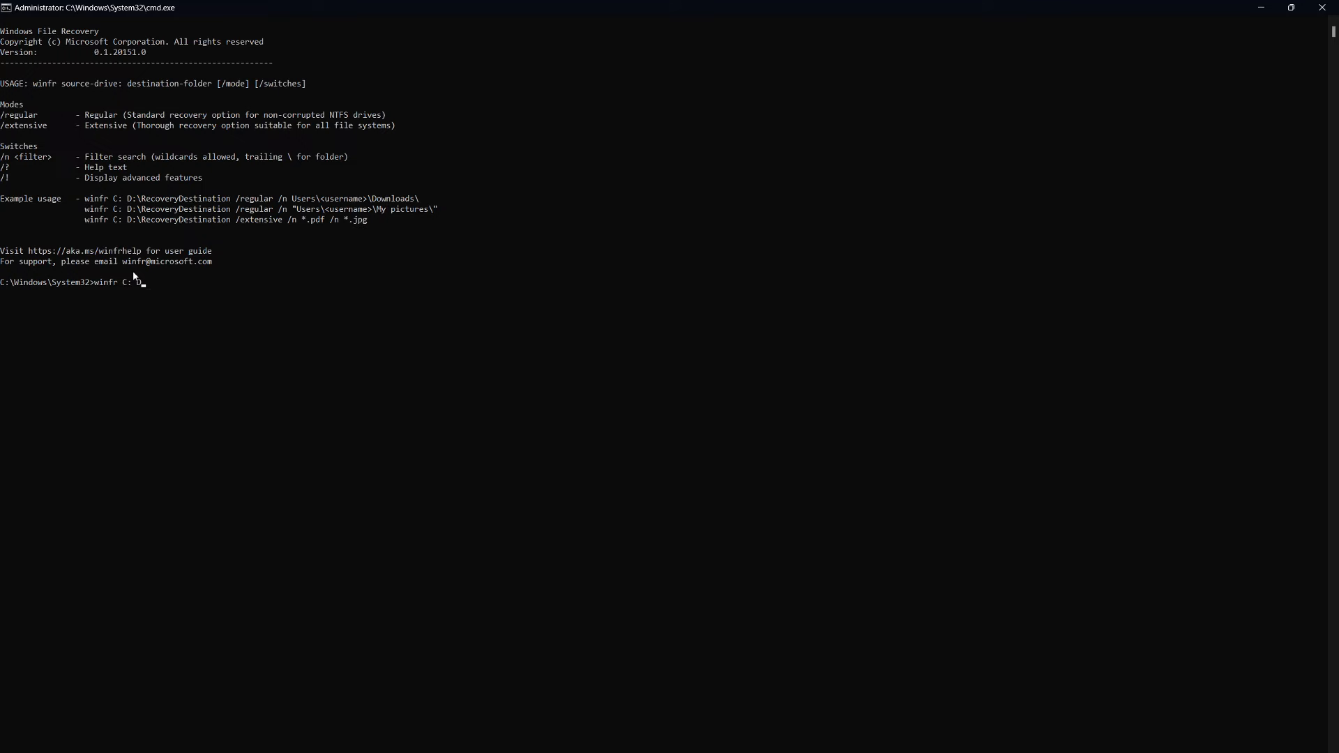
{"action": "key", "text": "Backspace"}
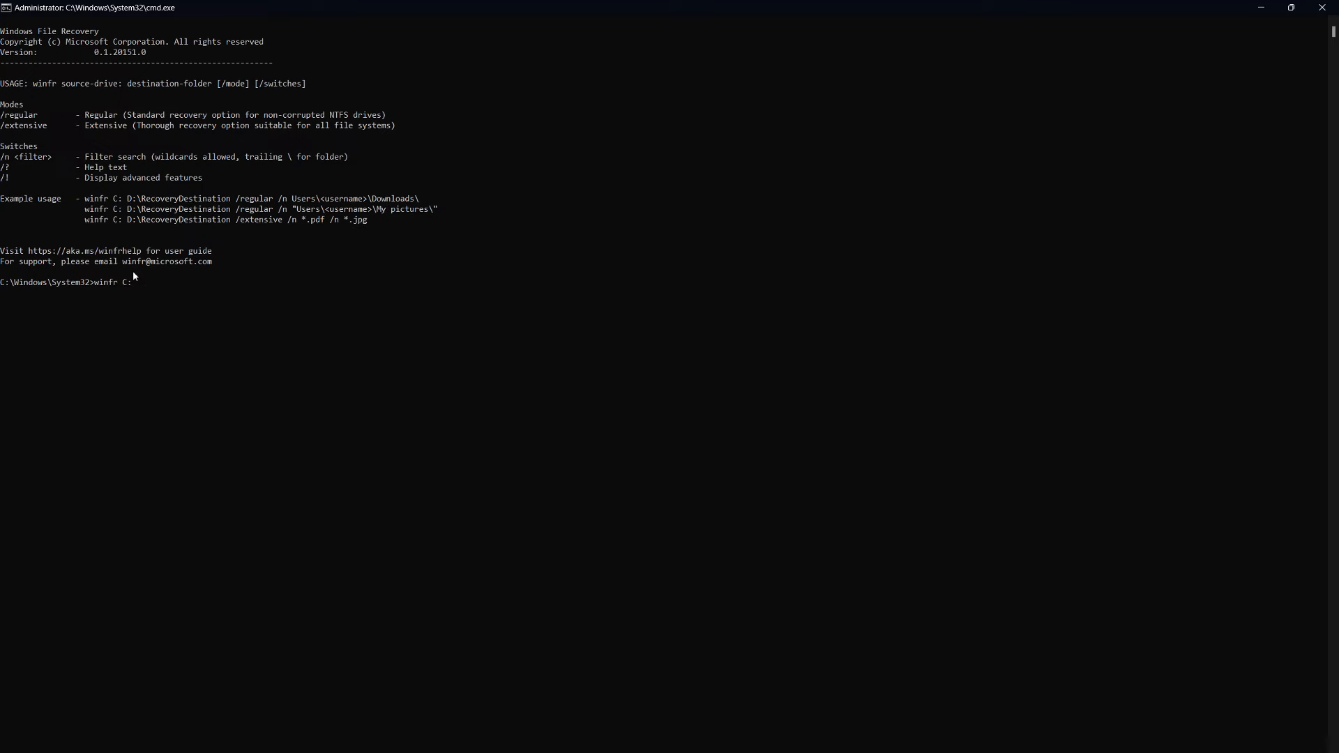
{"action": "mouse_move", "coordinate": [161, 304]}
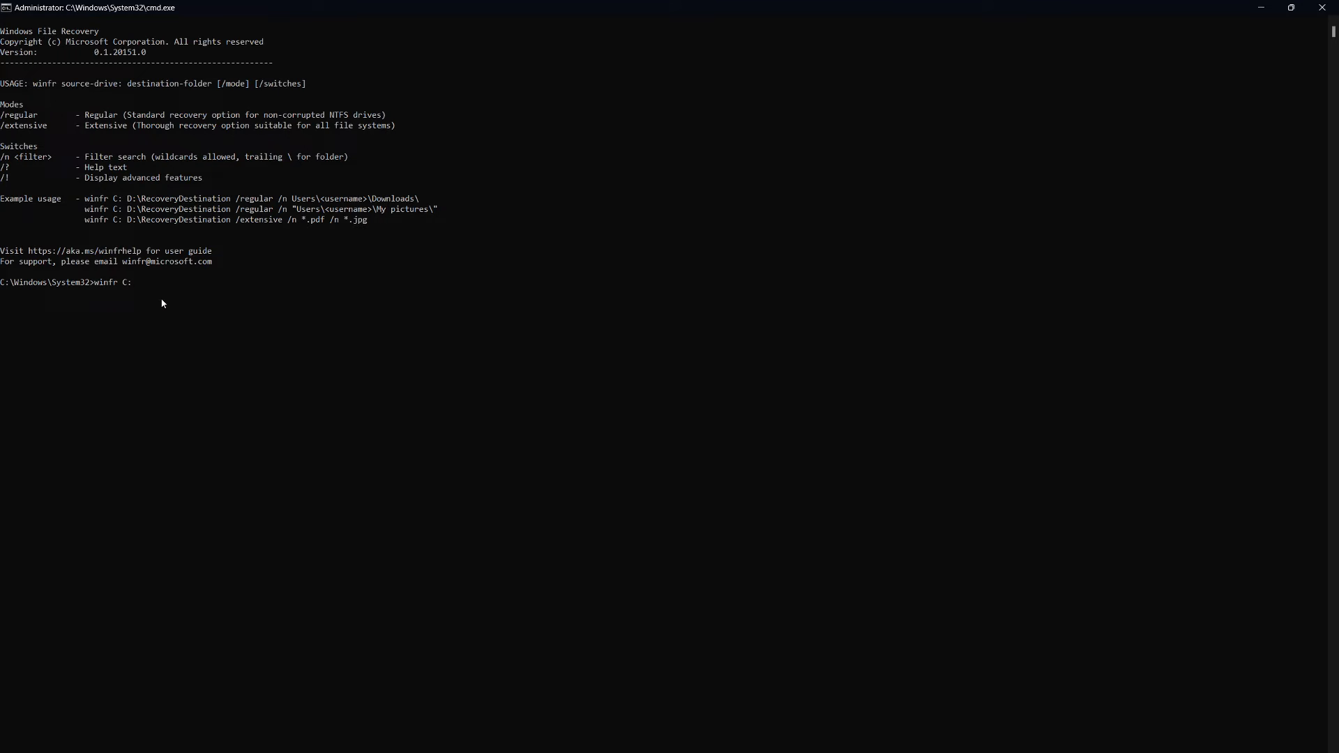
{"action": "mouse_move", "coordinate": [195, 399]}
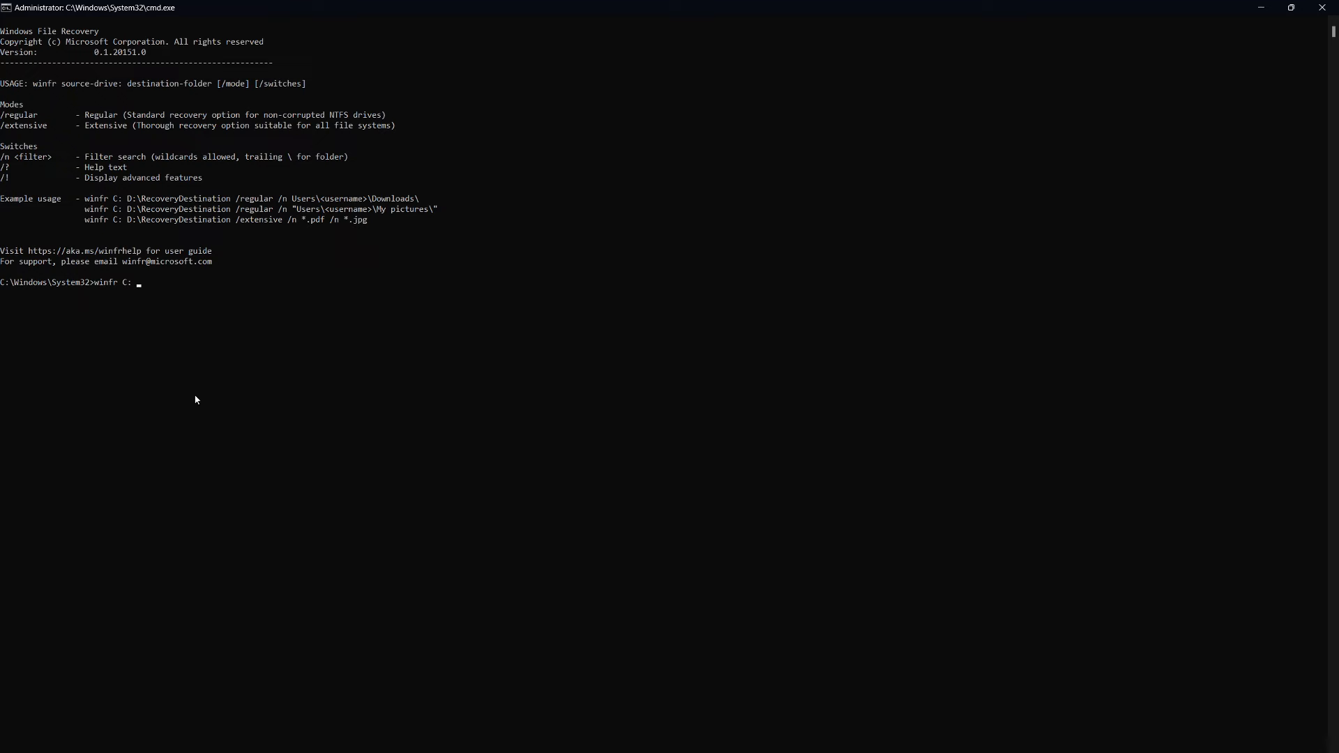
- Extend the command with destination D: and a '/n *pdf' filter for PDF files
{"action": "type", "text": "D:"}
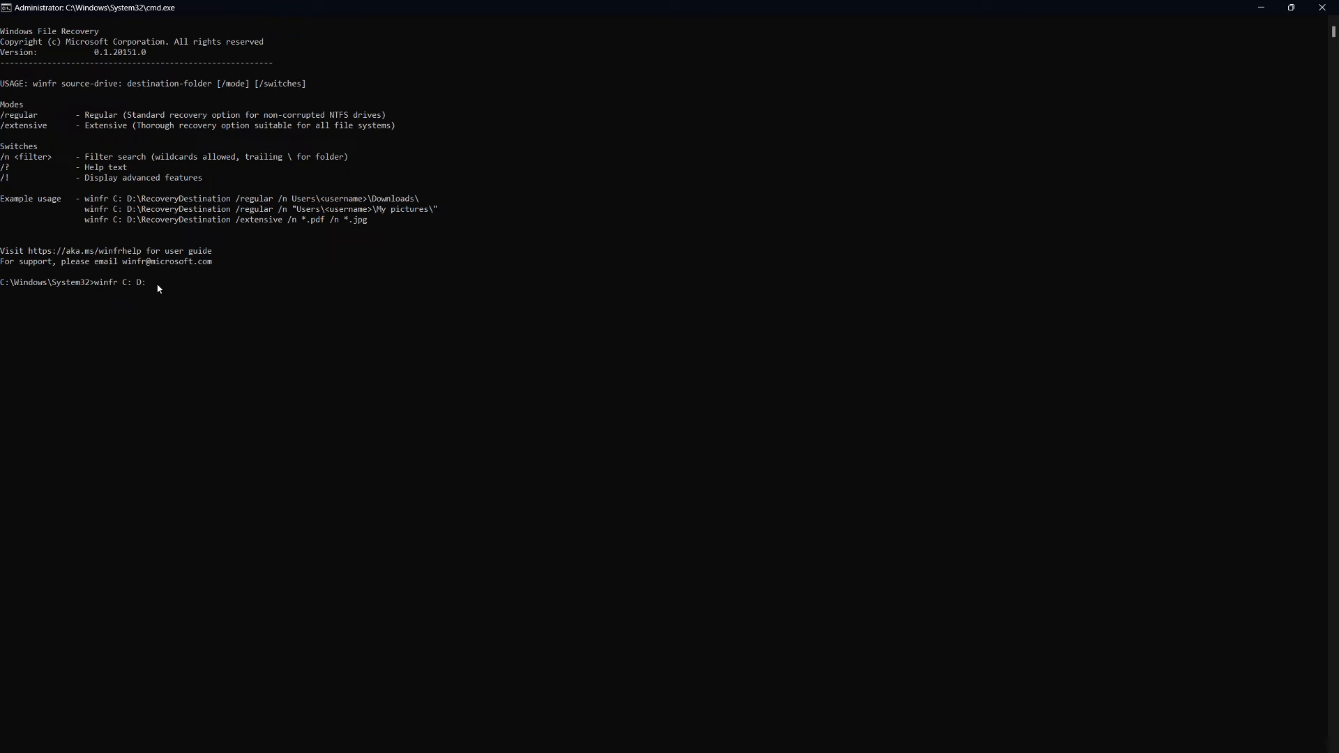
{"action": "mouse_move", "coordinate": [181, 324]}
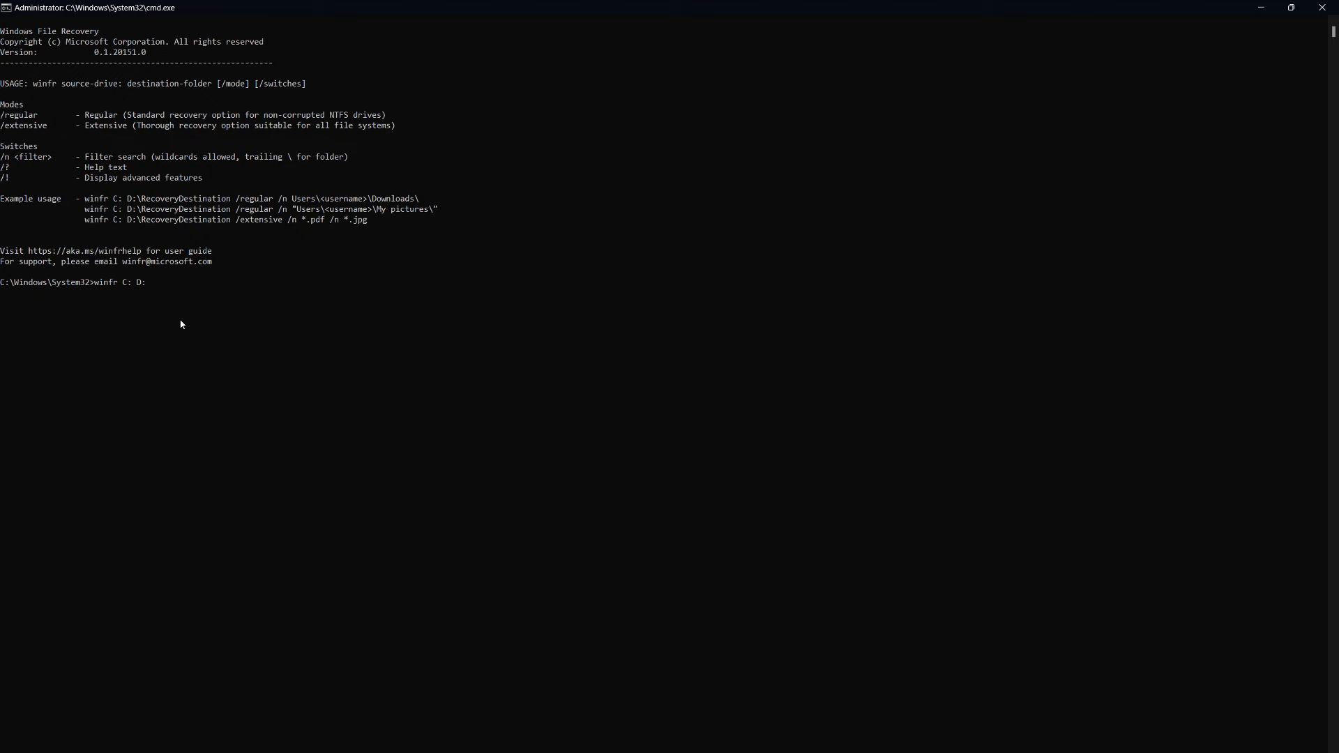
{"action": "mouse_move", "coordinate": [221, 368]}
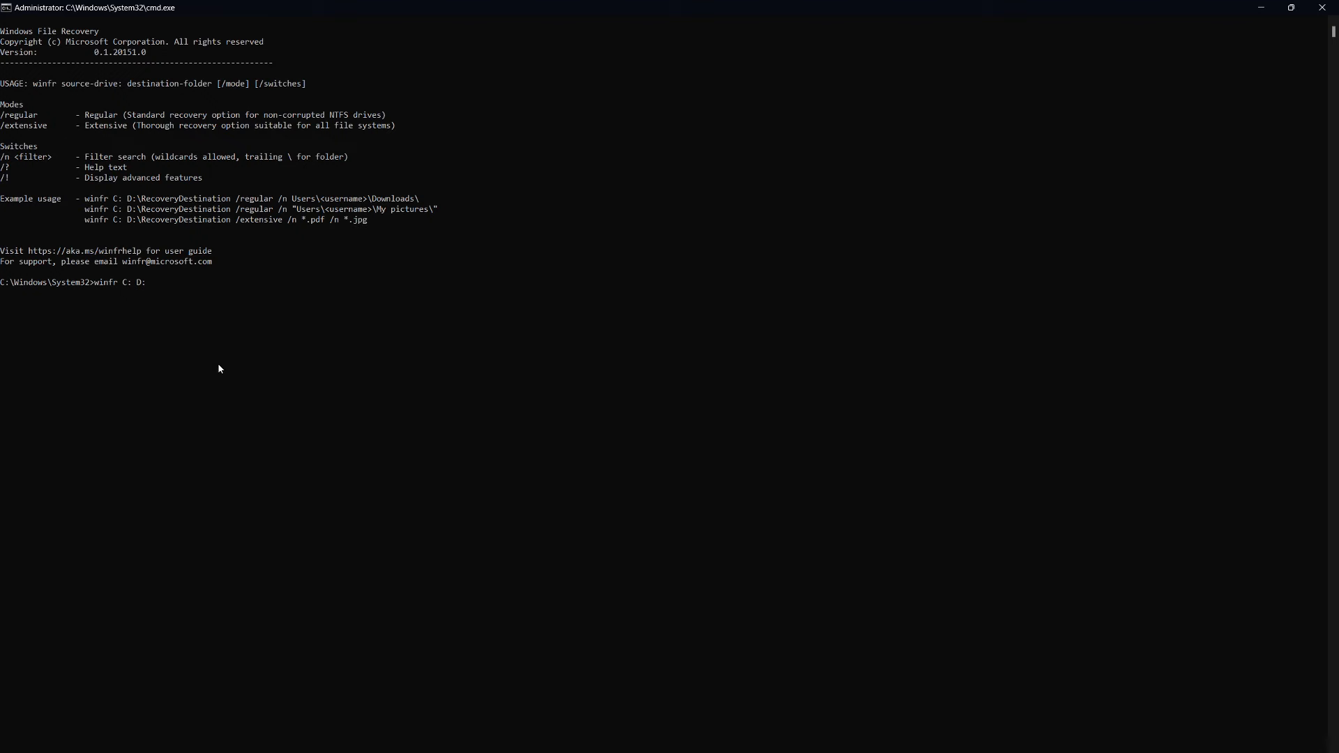
{"action": "mouse_move", "coordinate": [224, 384]}
{"action": "type", "text": " /n"}
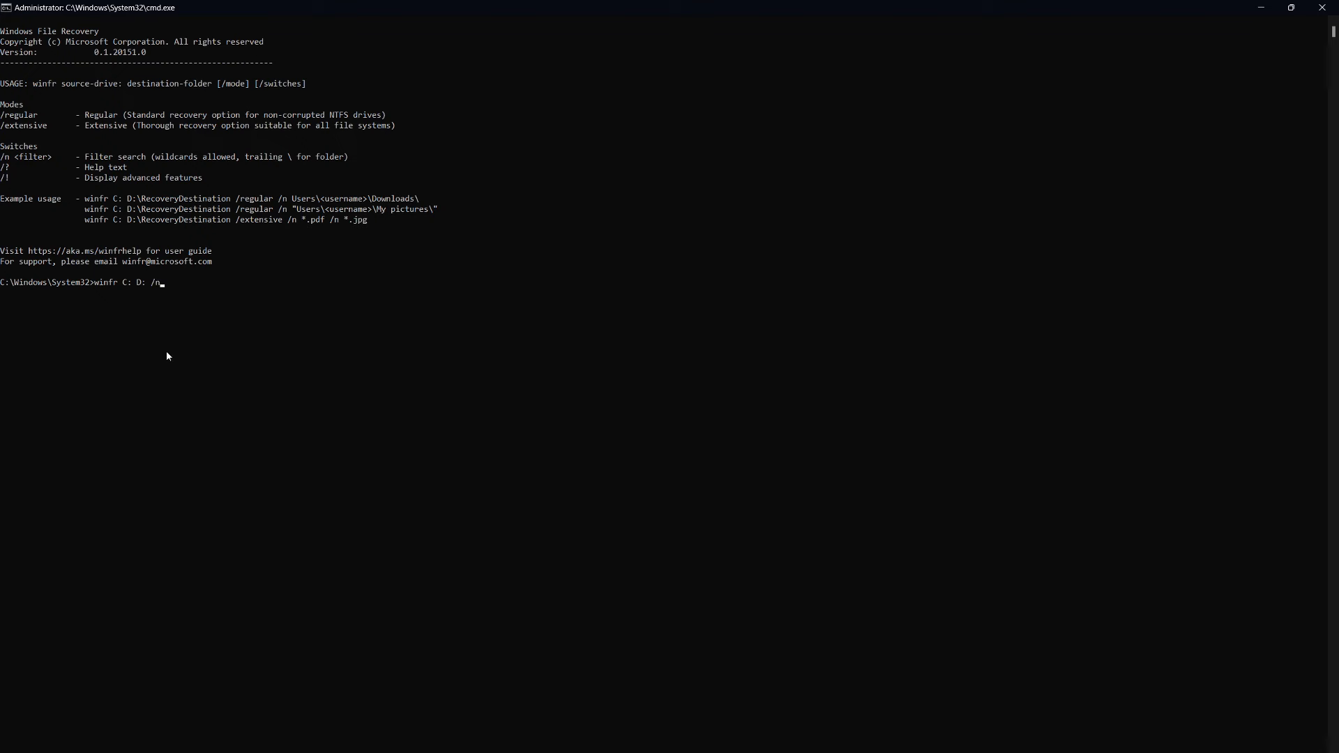
{"action": "mouse_move", "coordinate": [169, 306]}
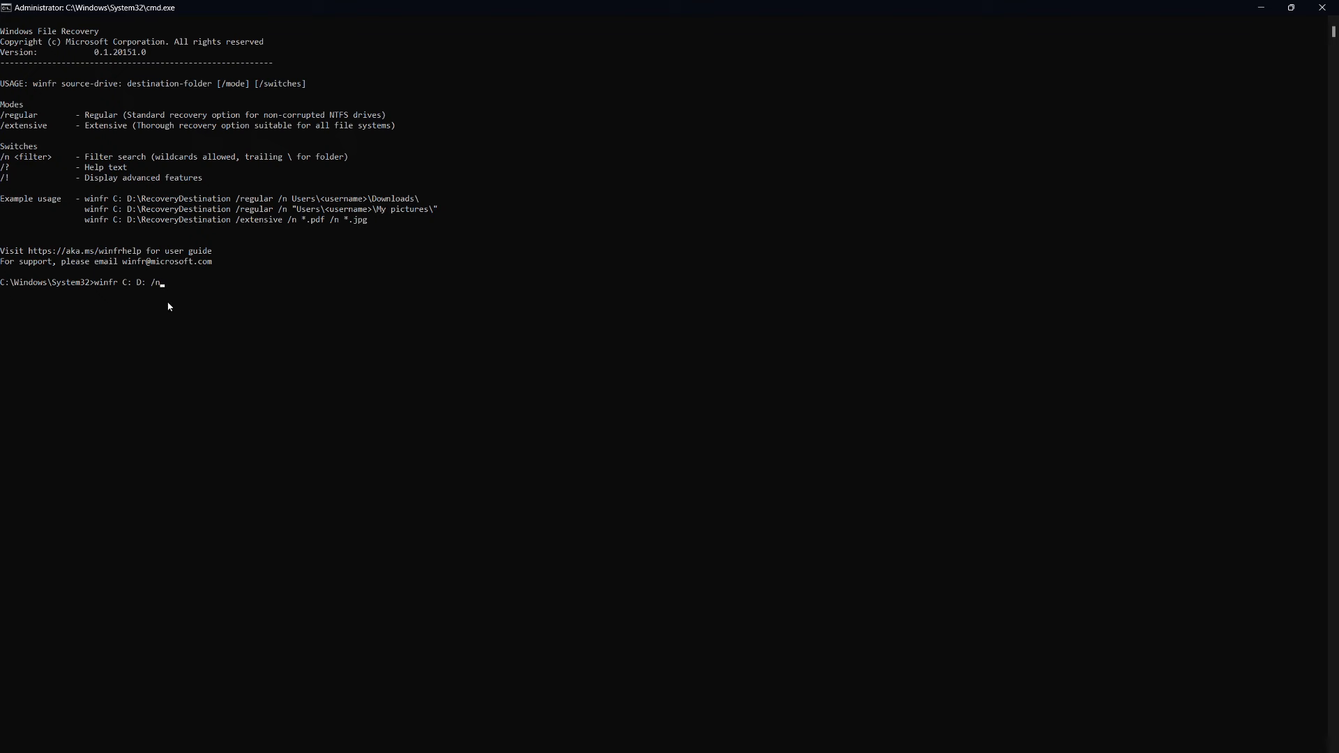
{"action": "type", "text": "*"}
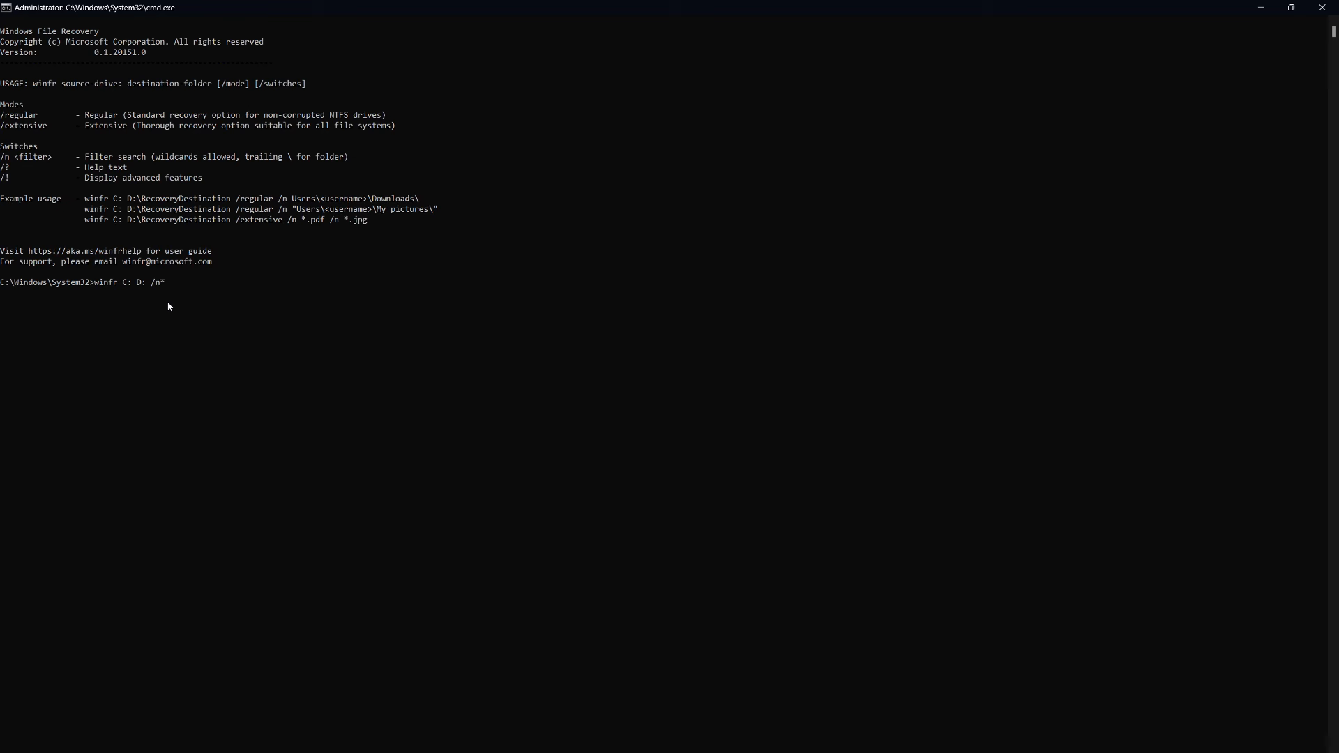
{"action": "type", "text": "pfd"}
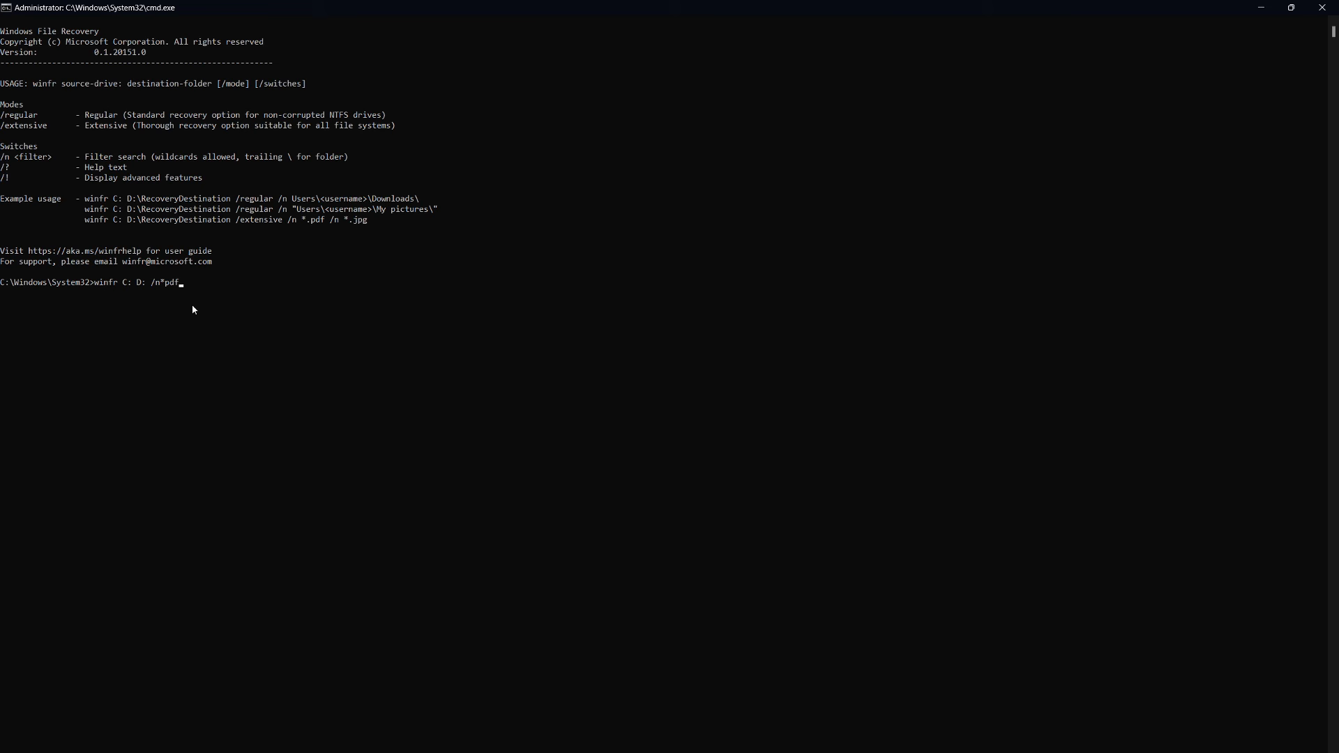
{"action": "mouse_move", "coordinate": [193, 318]}
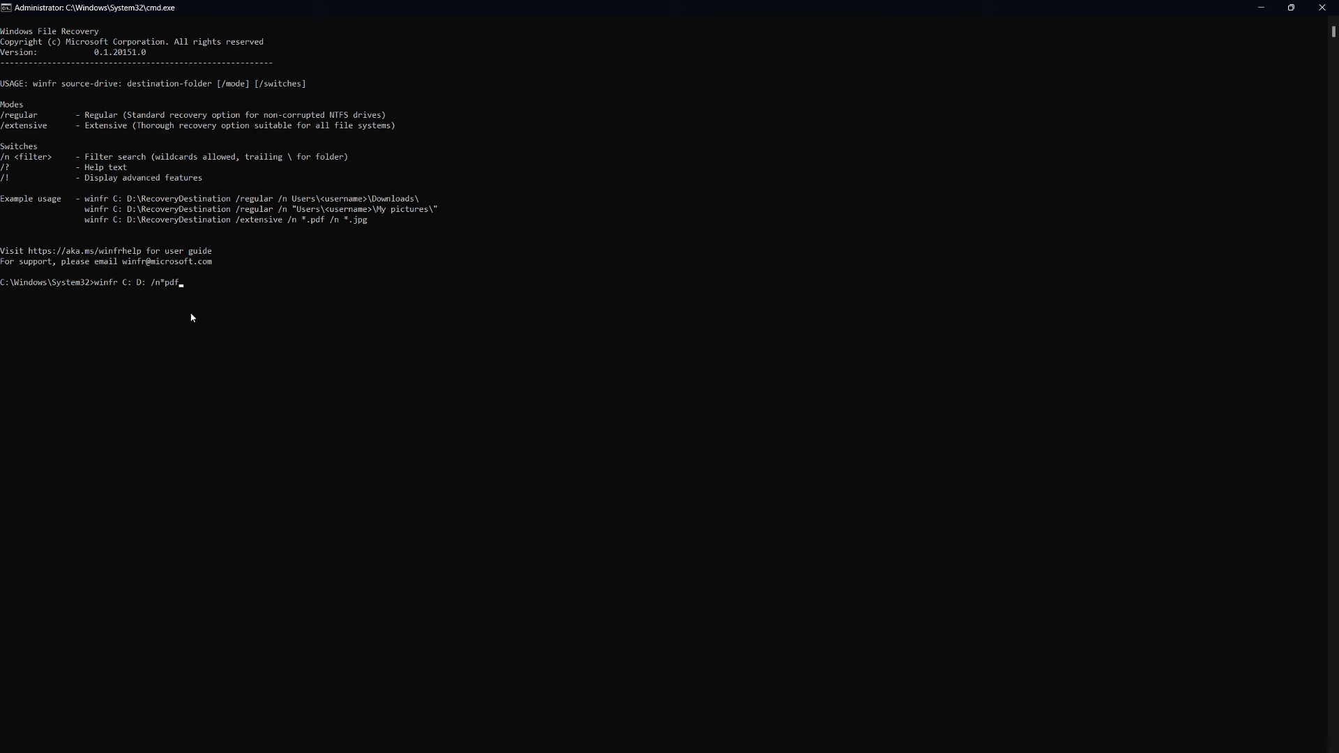
- Run 'winfr C: D: /n *pdf' and answer y to start the disk scan
{"action": "key", "text": "Enter"}
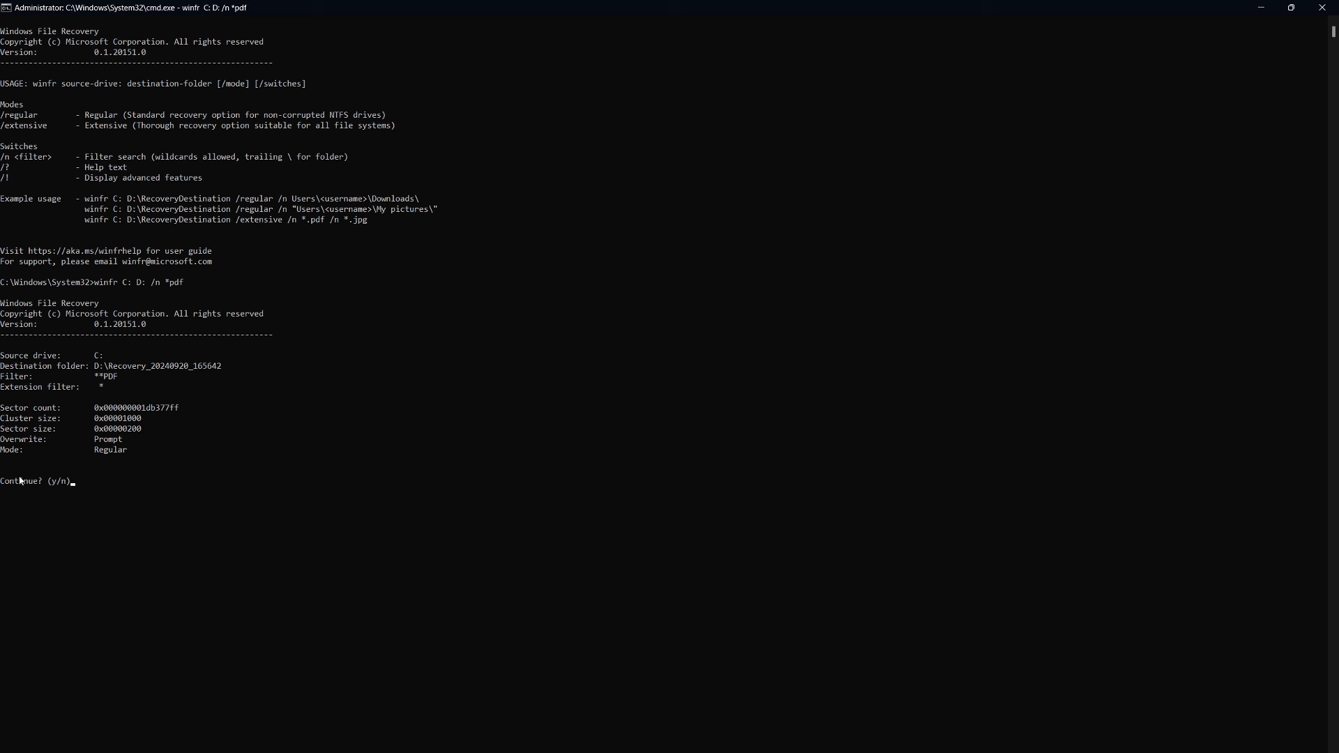
{"action": "type", "text": "y"}
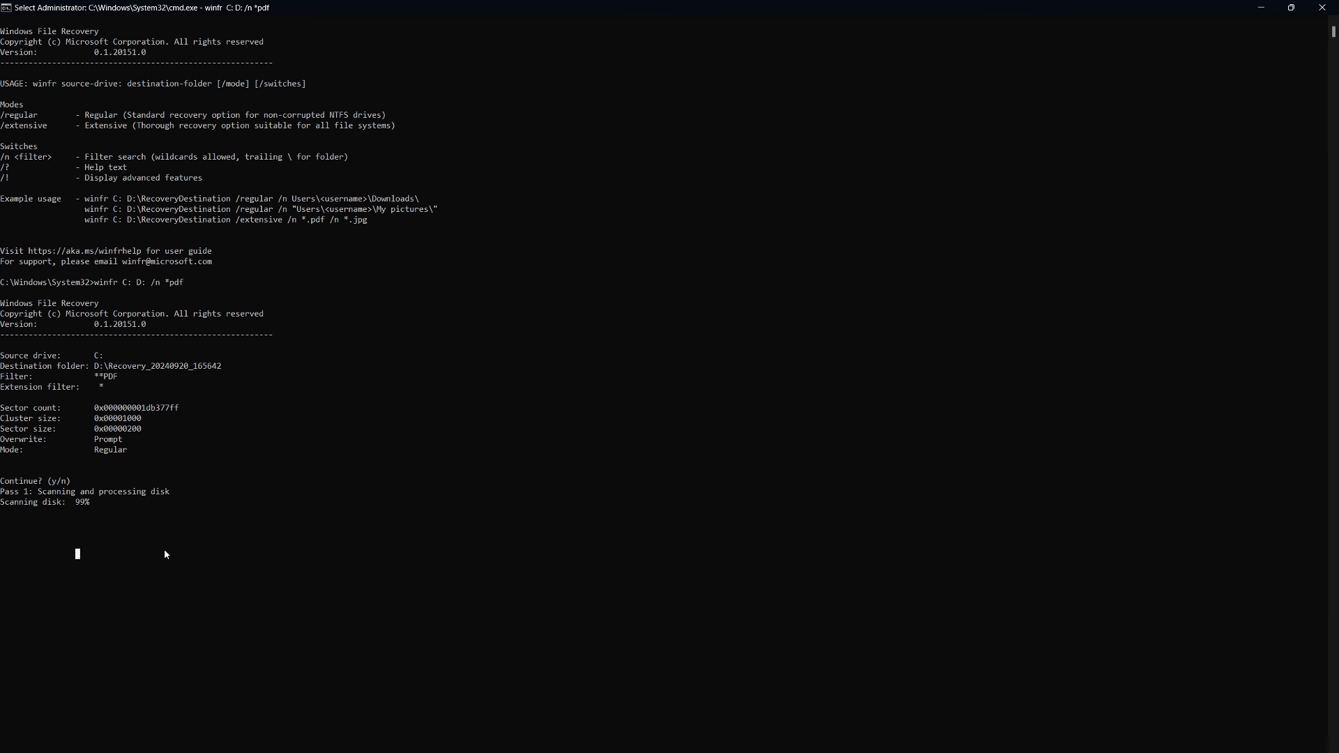
{"action": "mouse_move", "coordinate": [226, 558]}
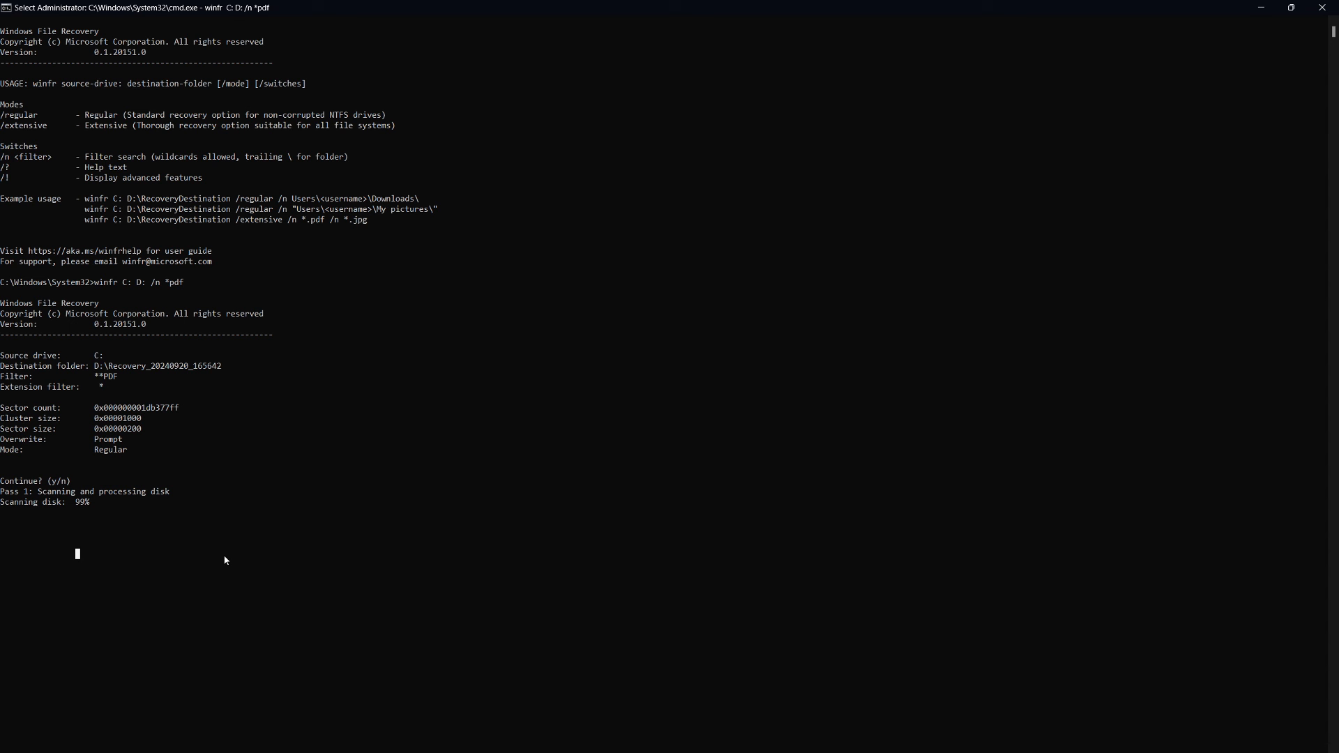